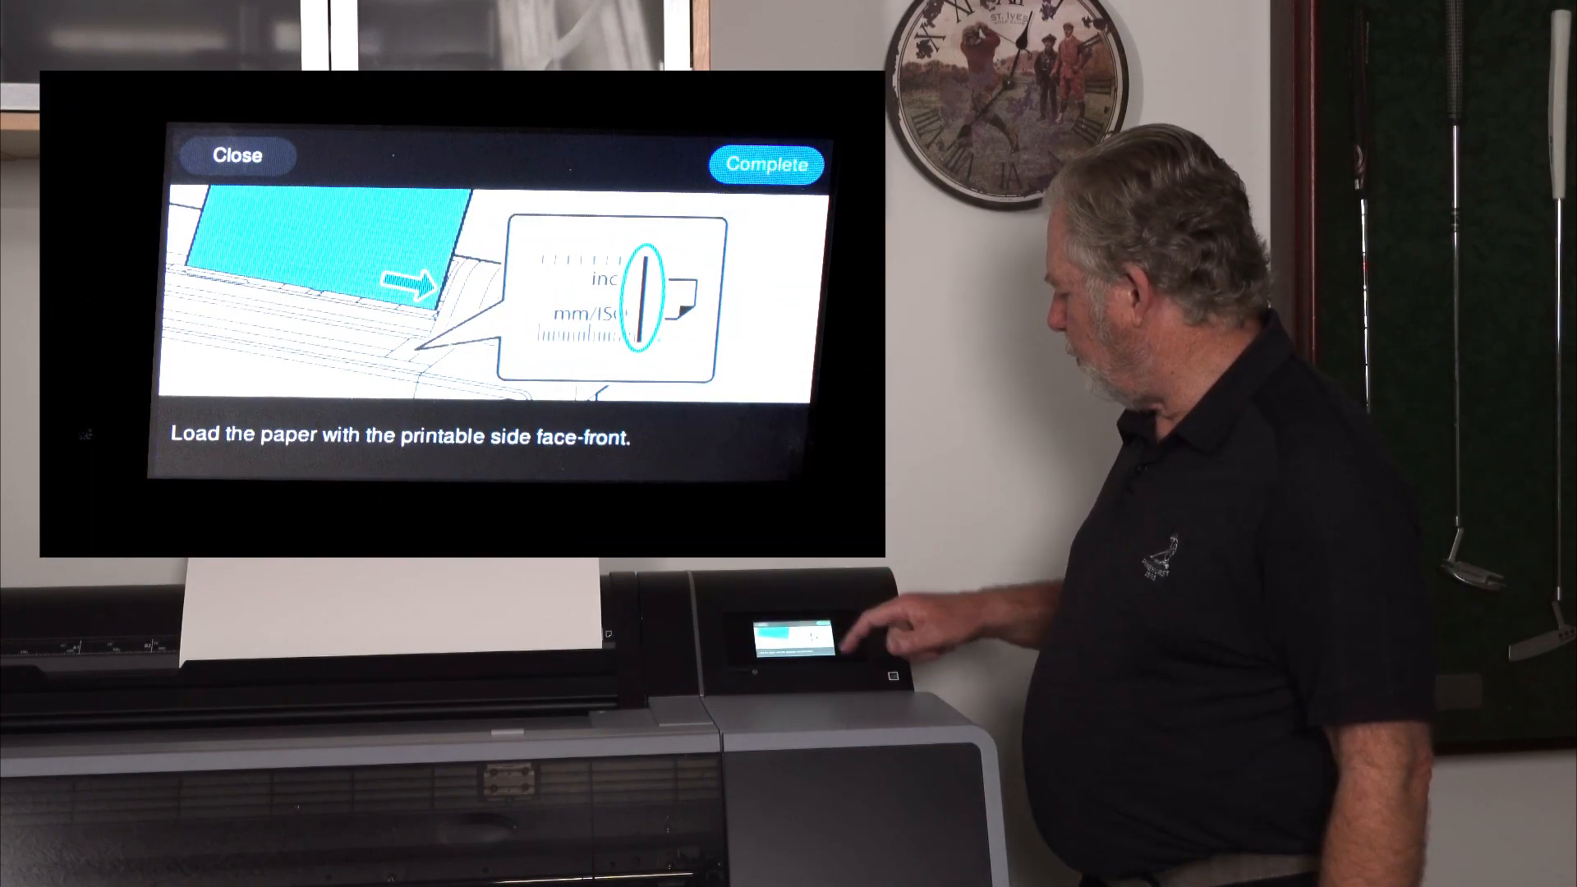
Confirm the sheet is loaded and set paper type to Fine Art Hahnamuelue Bamboo.
left_click(766, 162)
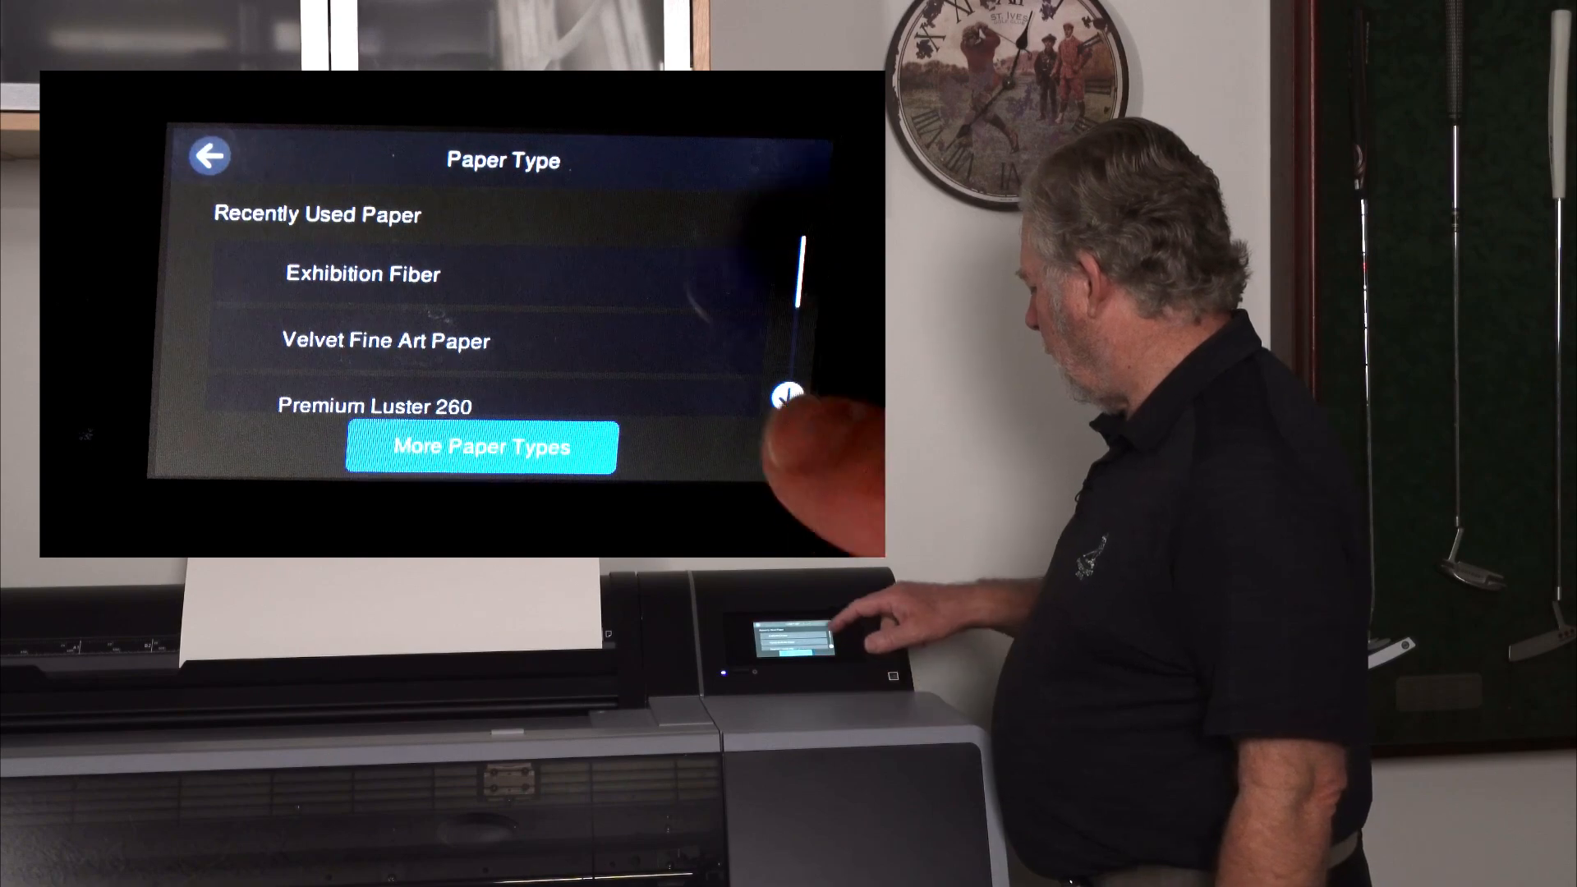
left_click(480, 447)
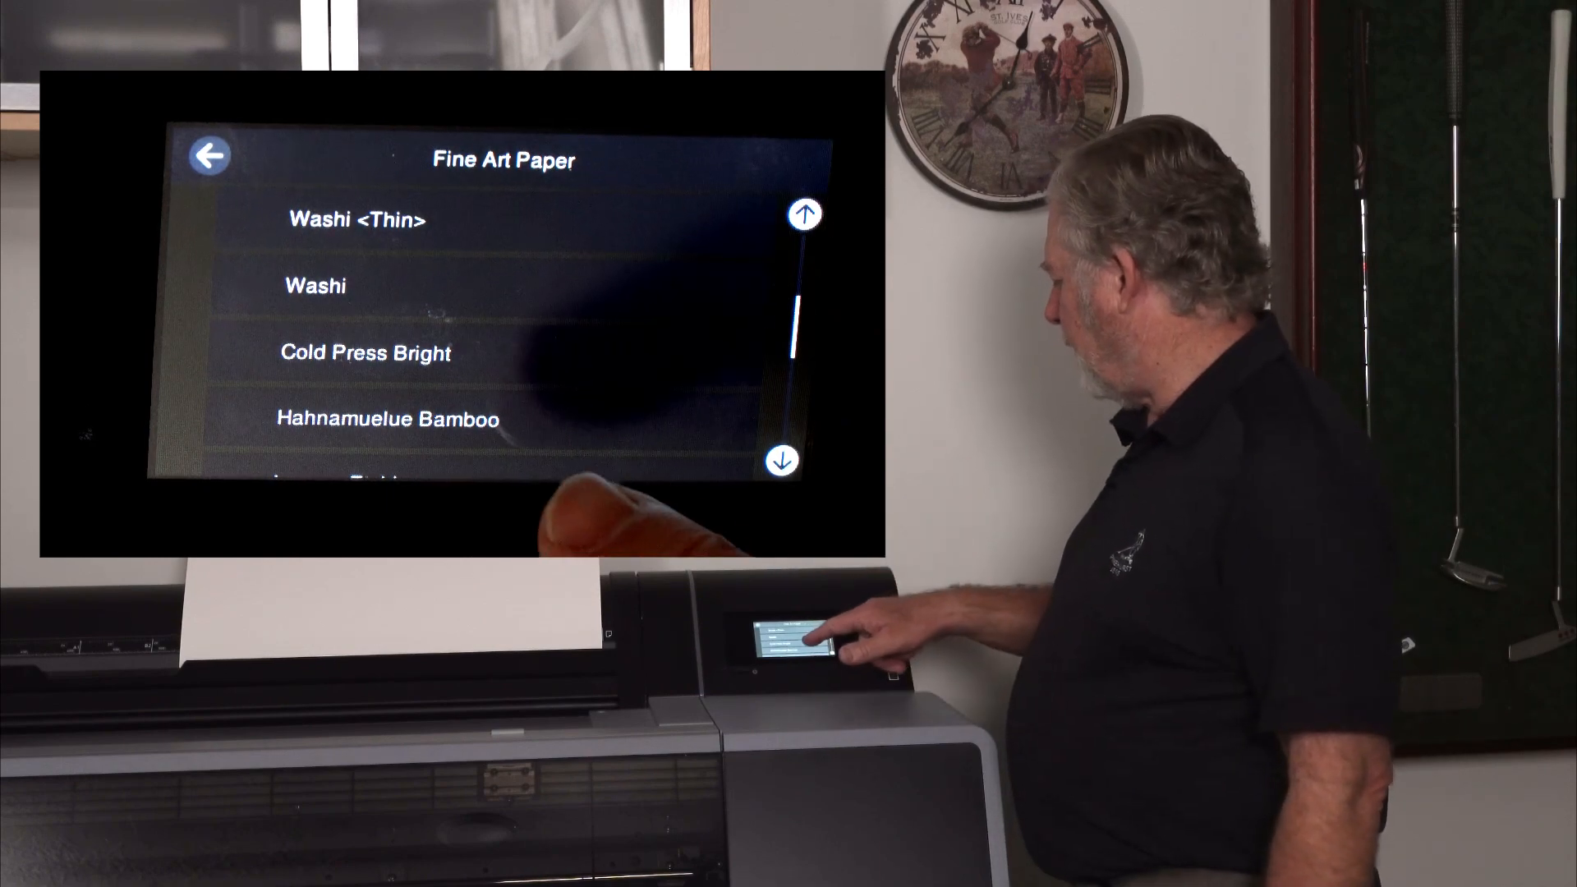
left_click(386, 418)
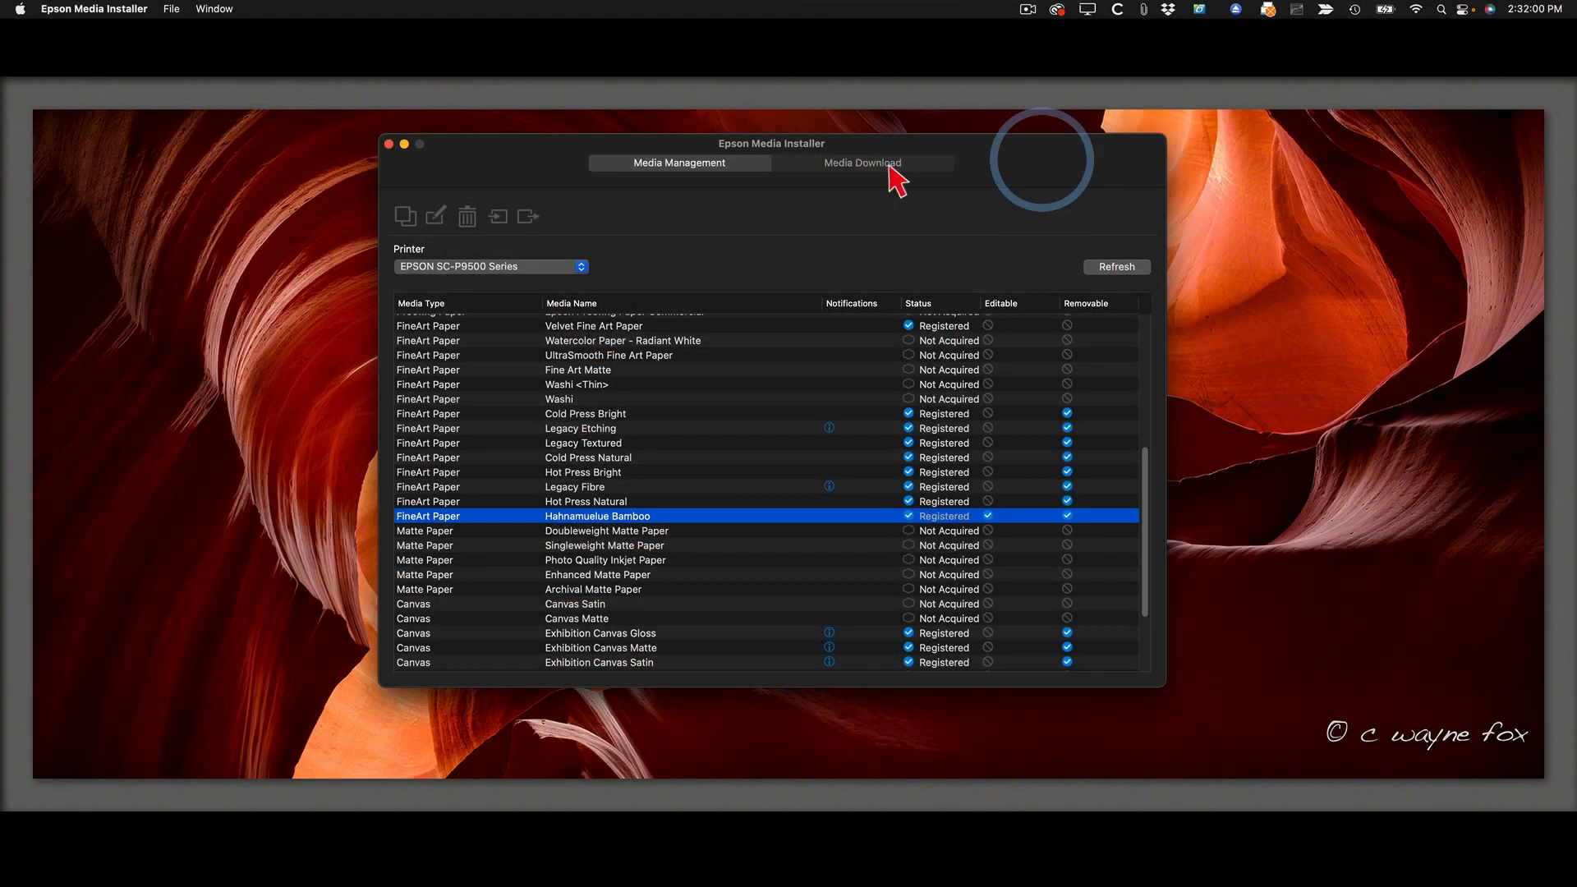
Load the Media Download catalogue and filter the vendor to Hahnemuhle.
left_click(861, 163)
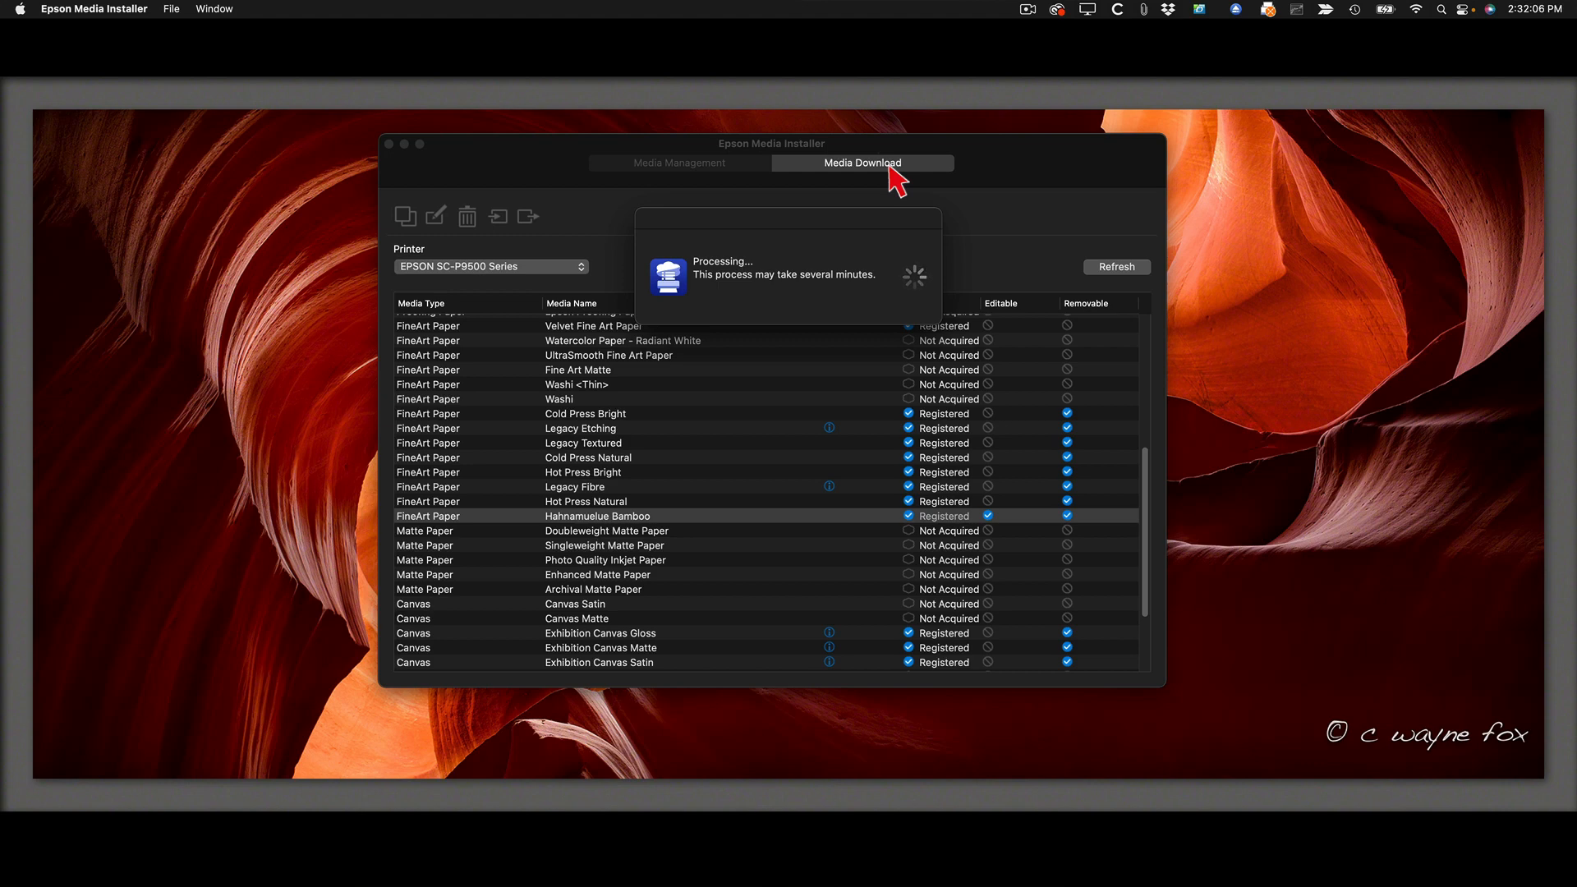
left_click(861, 163)
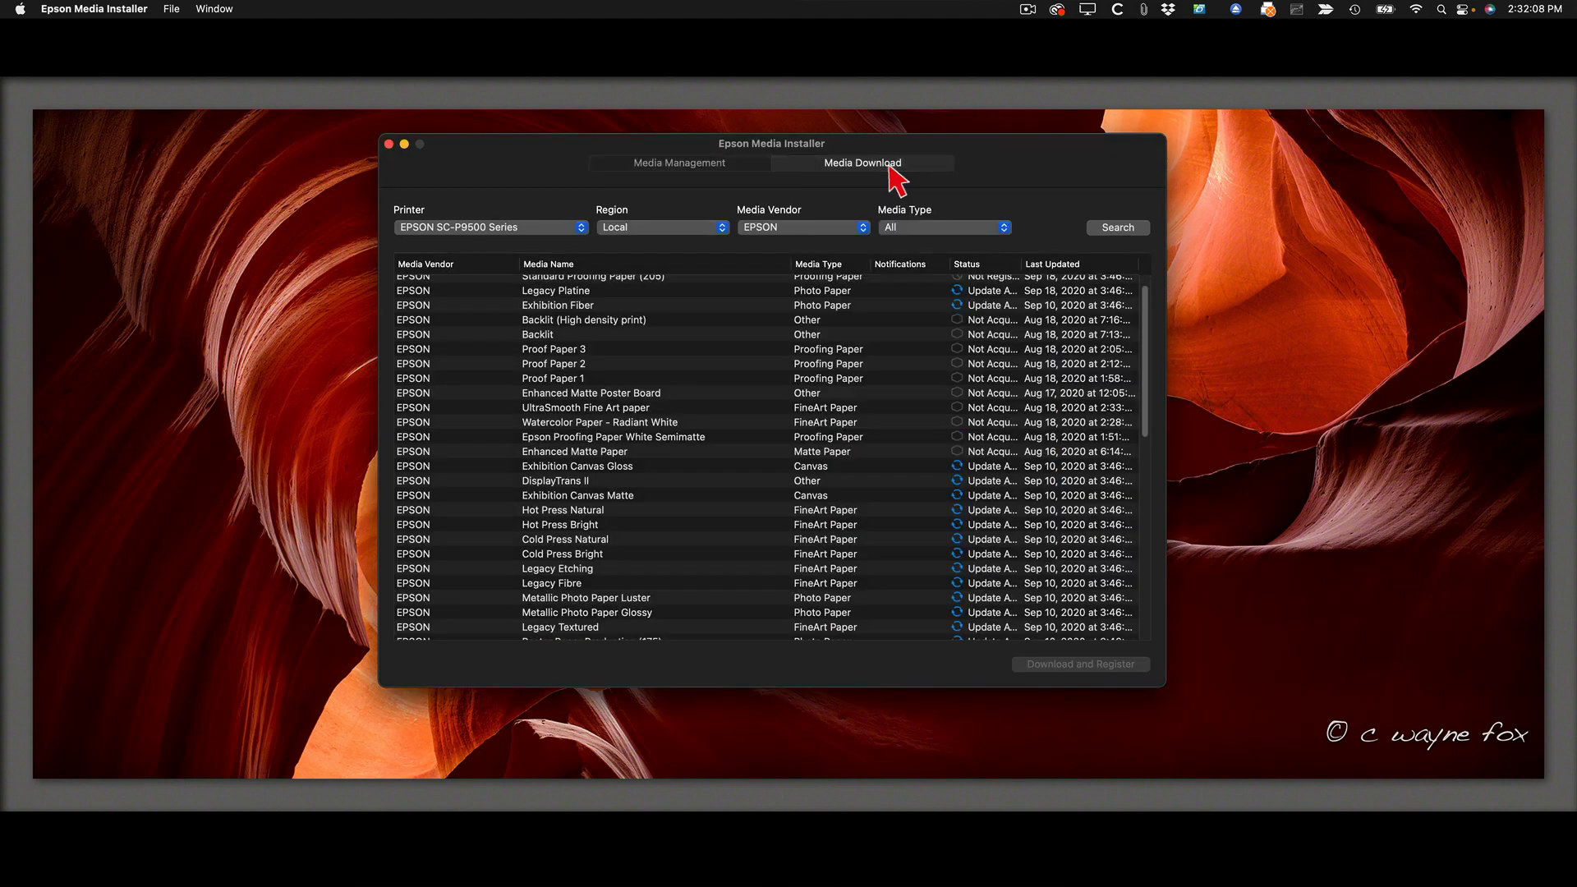
mouse_move(1179, 312)
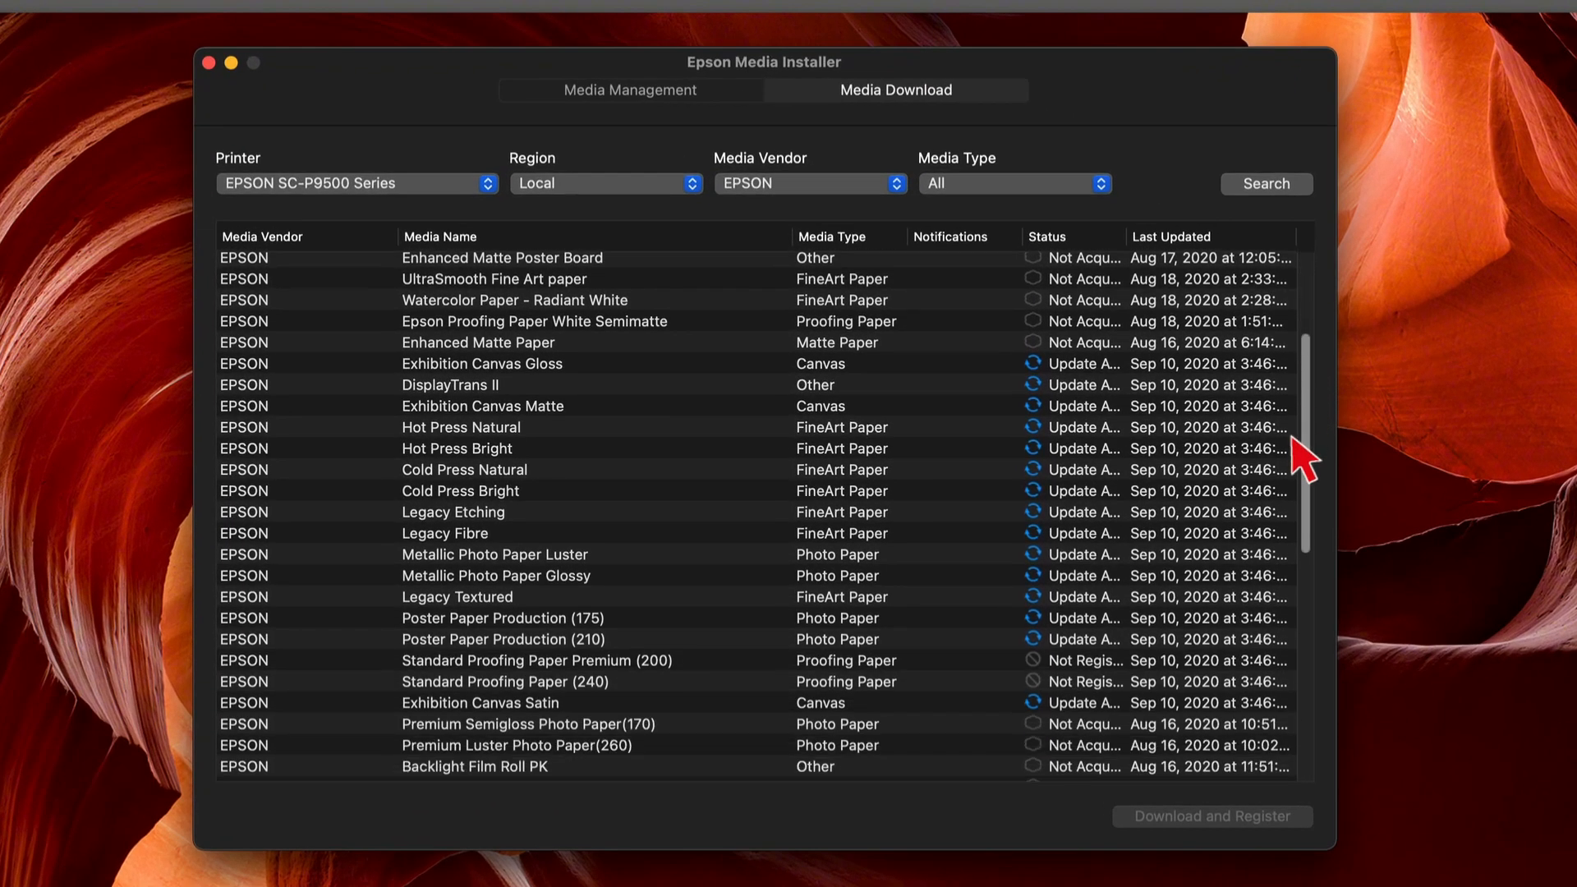
scroll("down", 3)
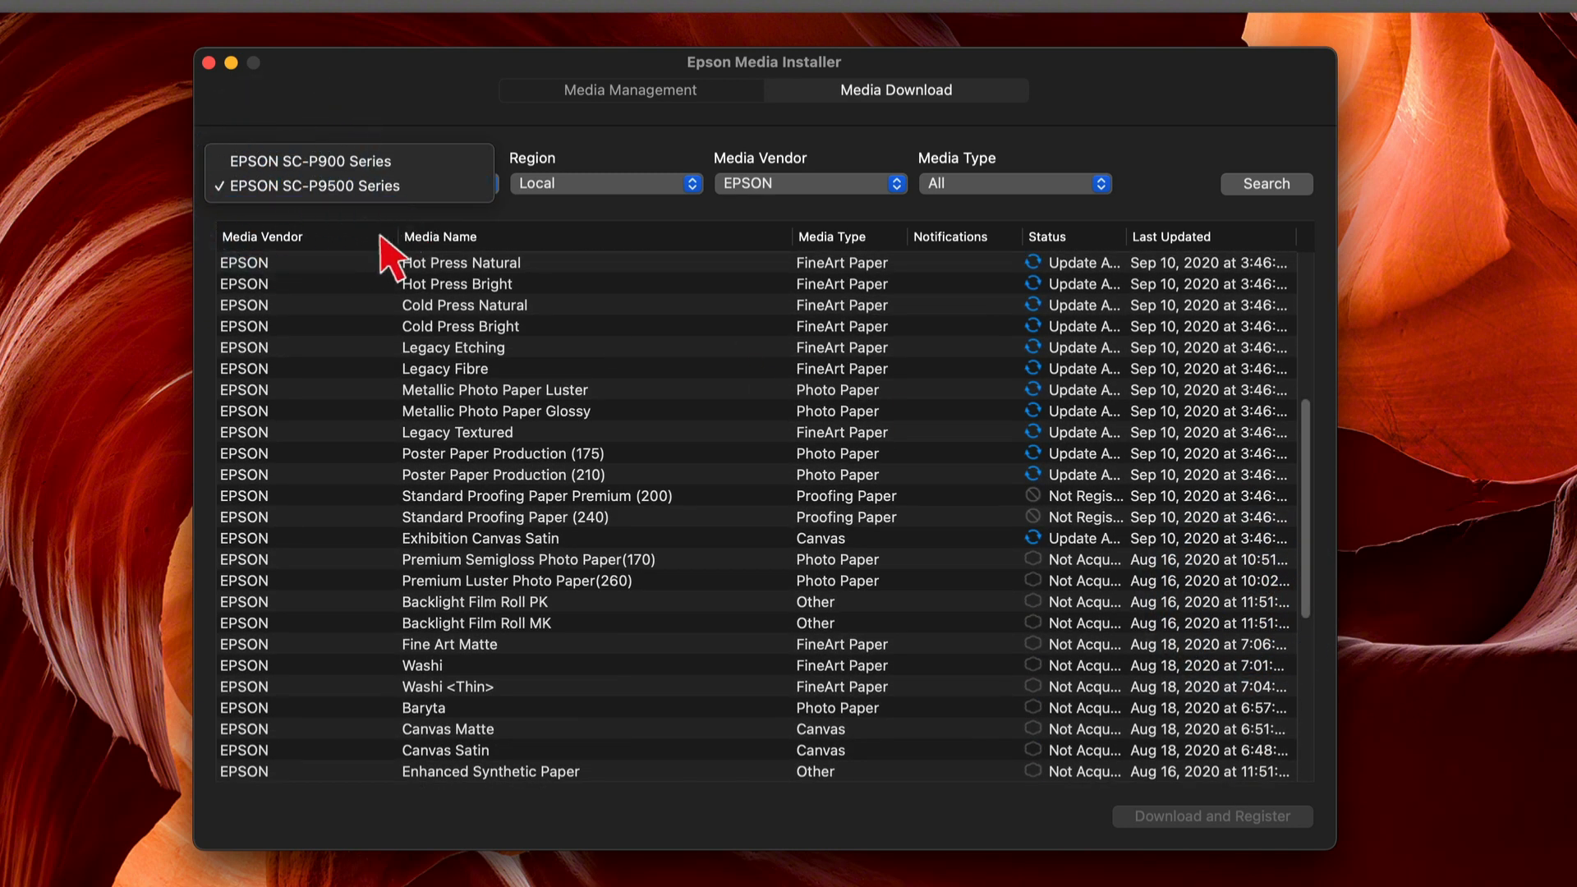
left_click(809, 183)
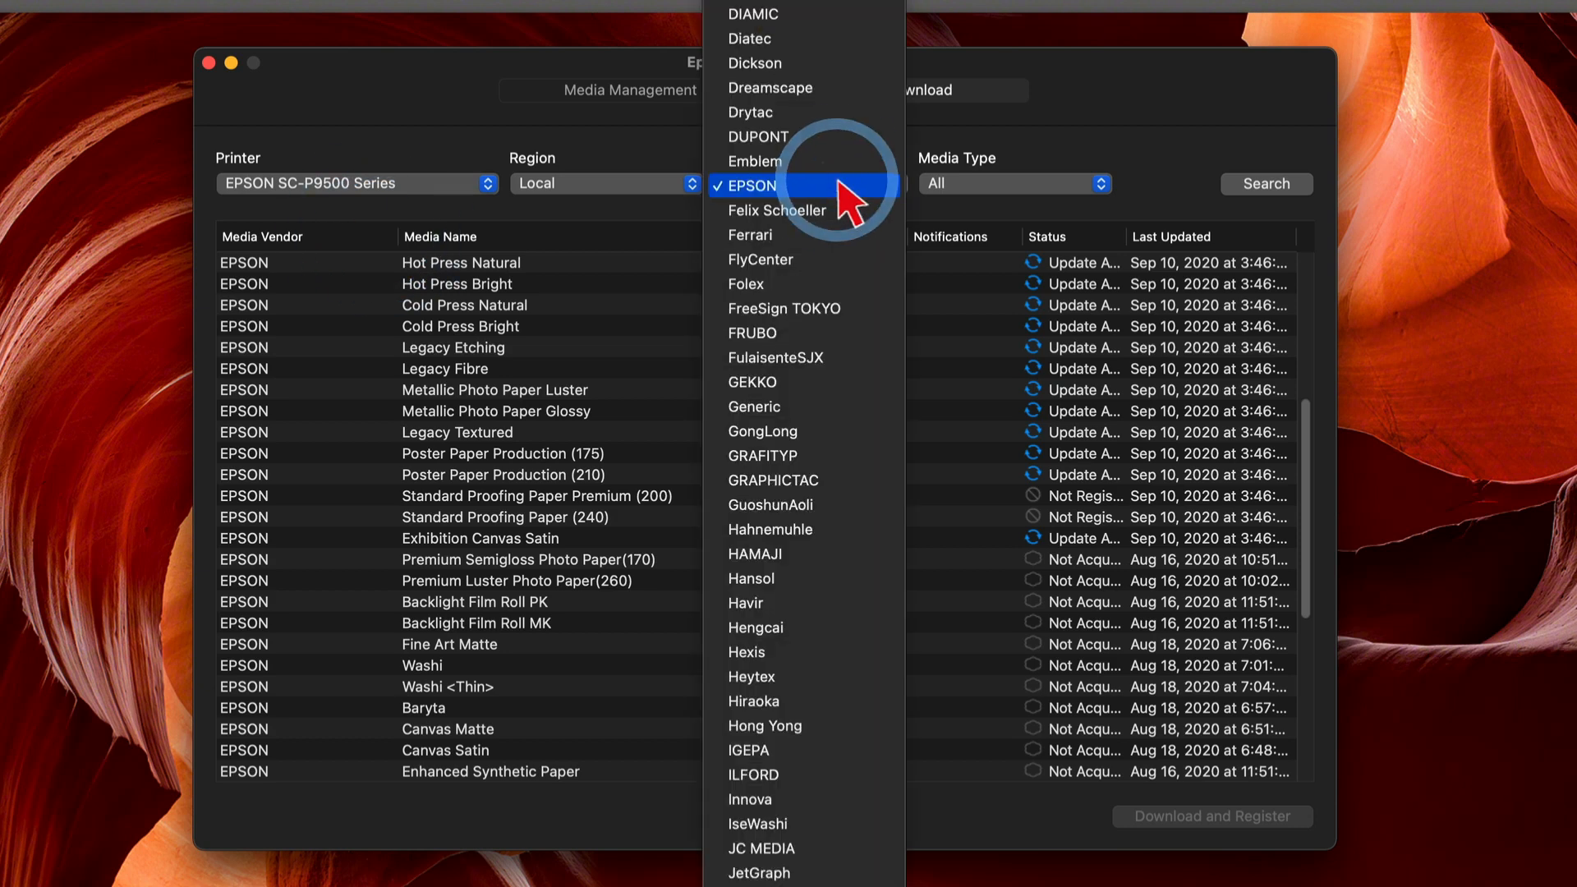
left_click(771, 529)
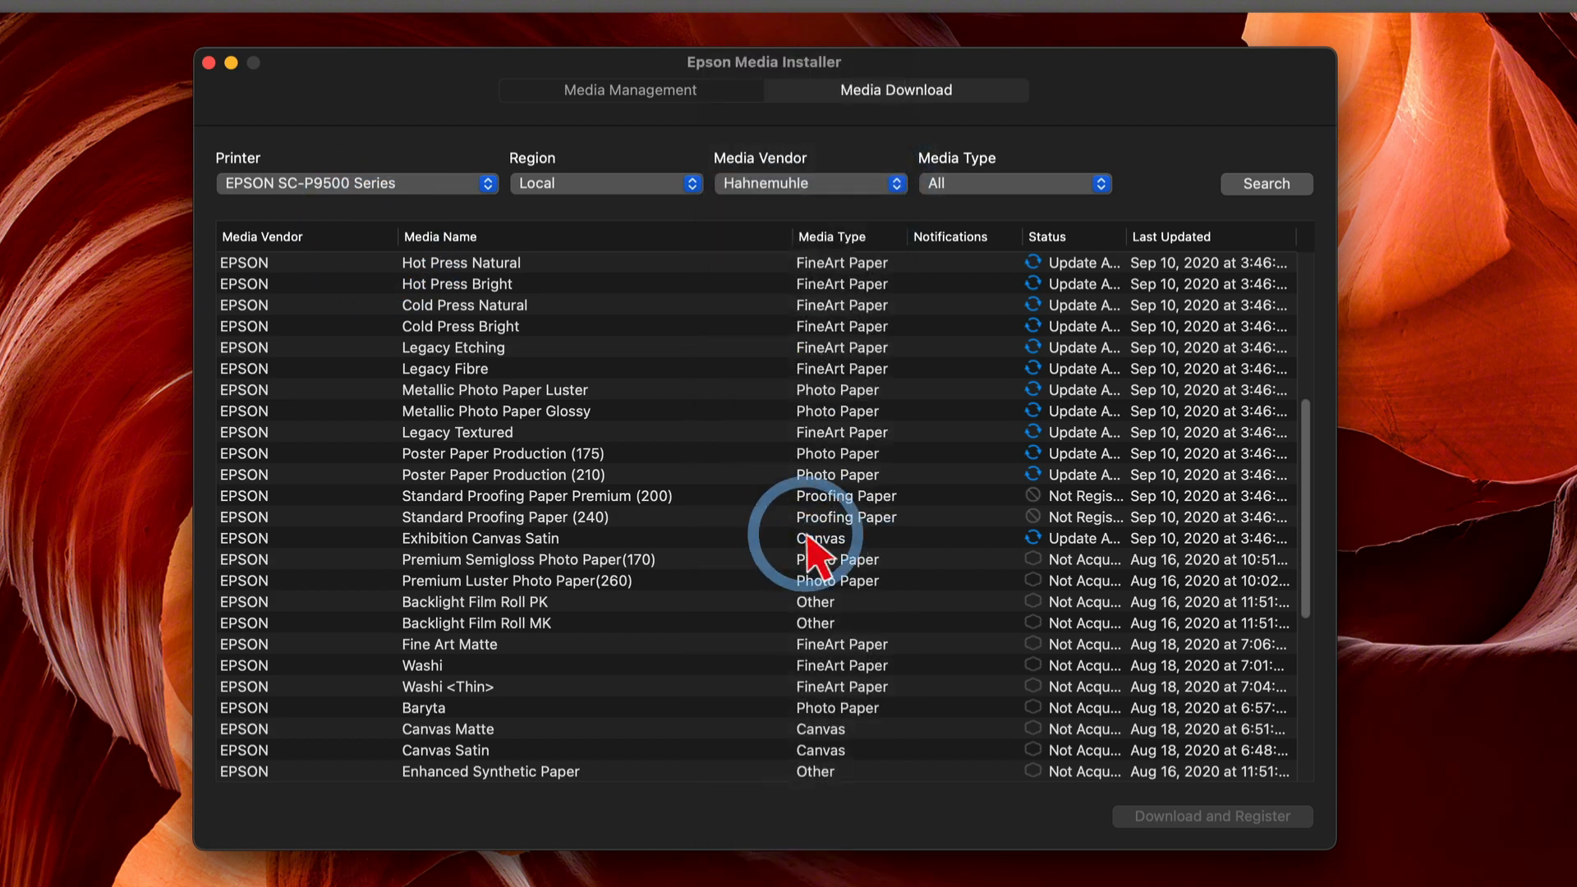
mouse_move(789, 202)
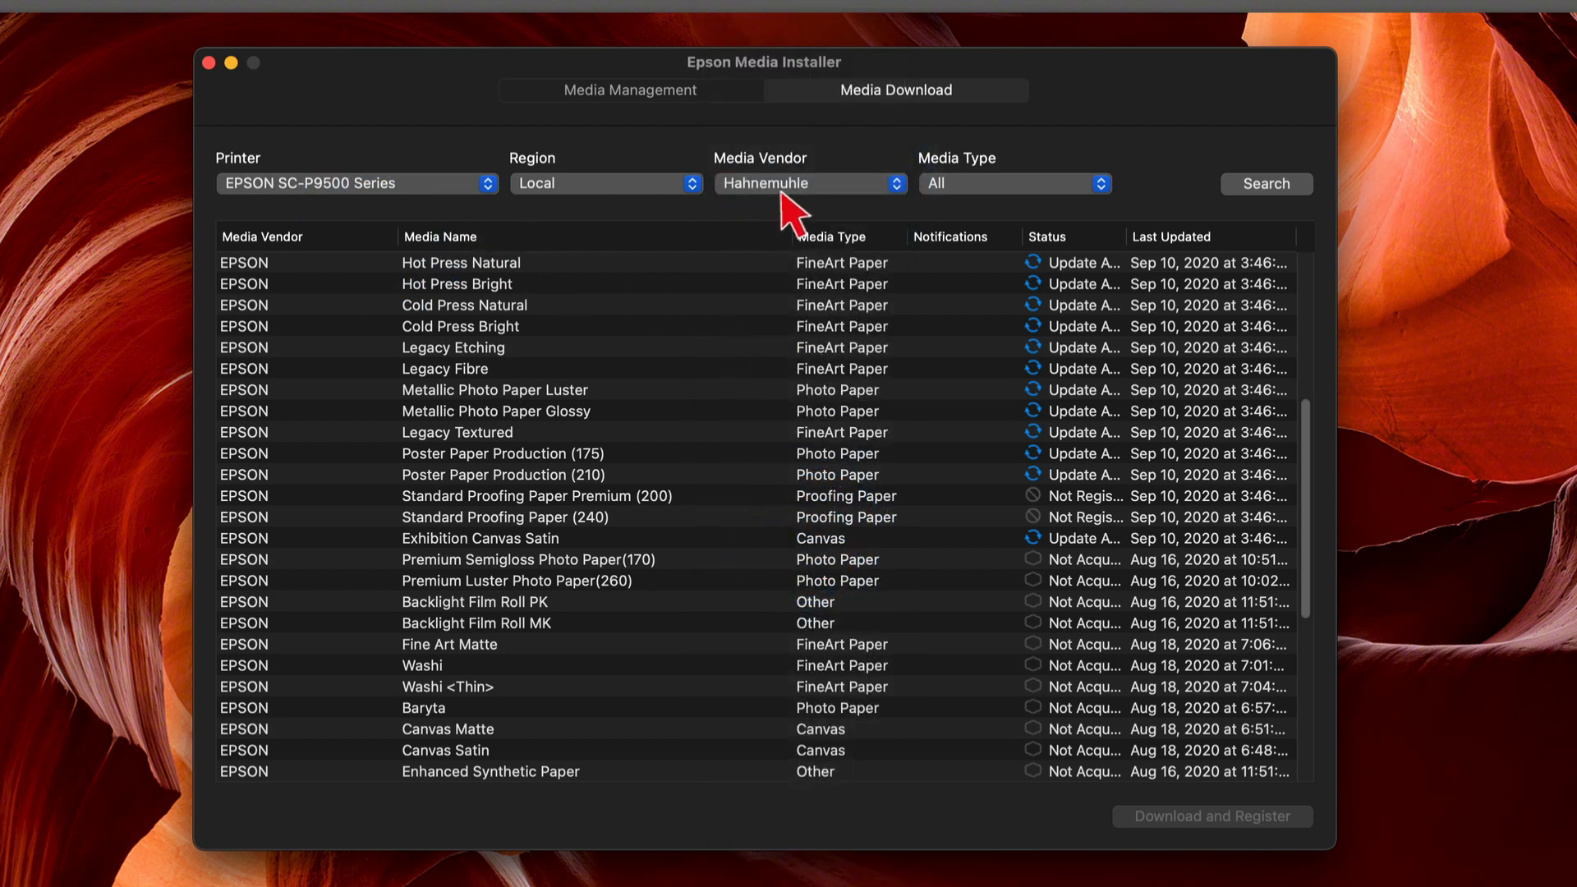
mouse_move(467, 201)
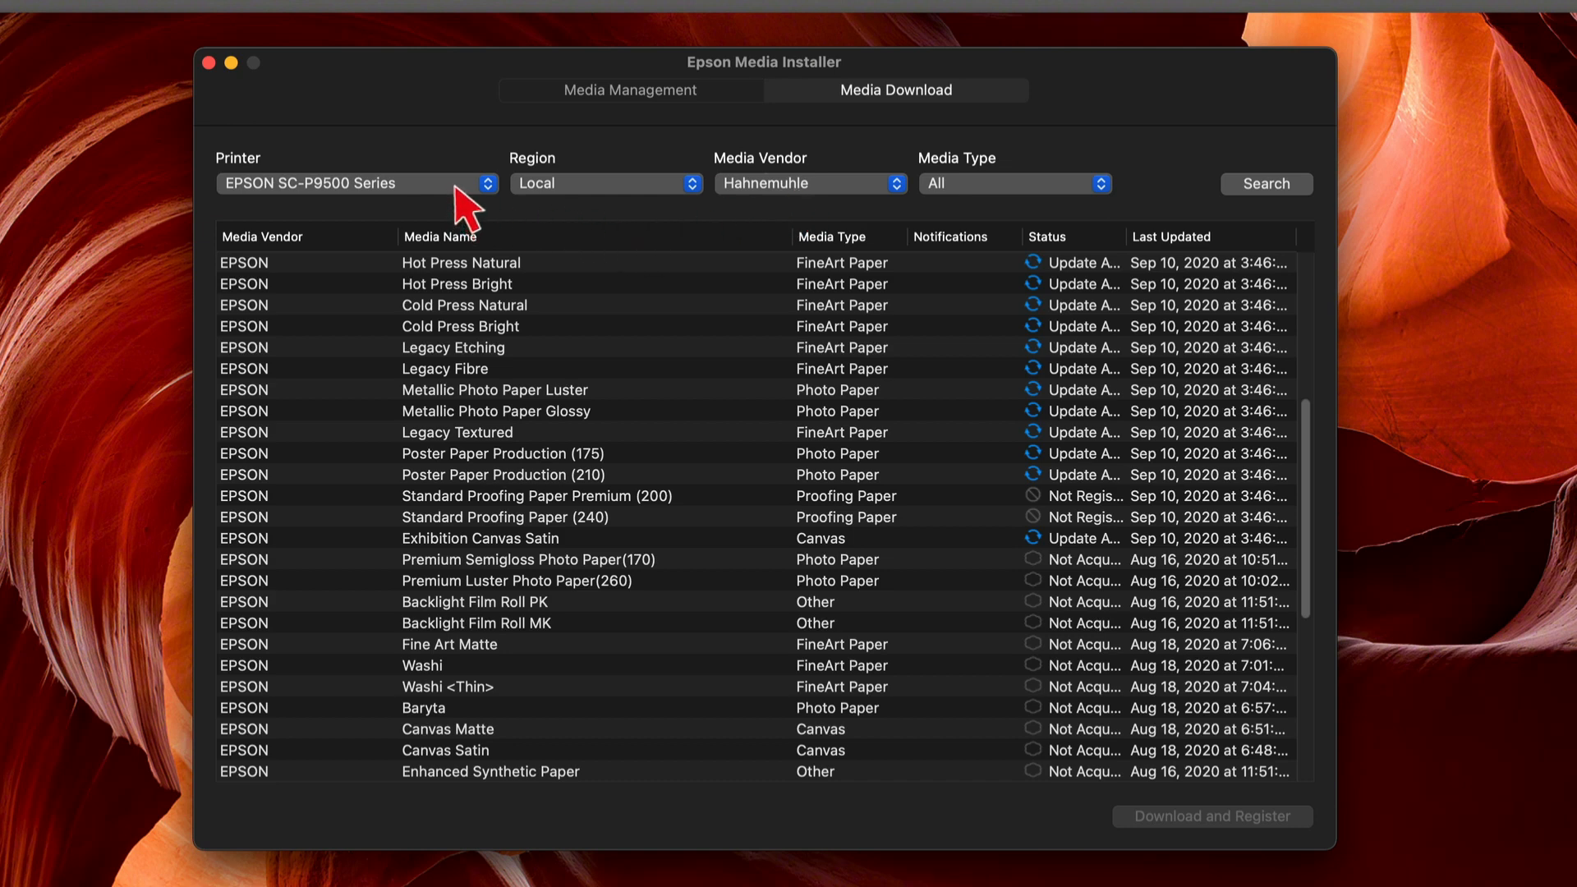
mouse_move(1053, 206)
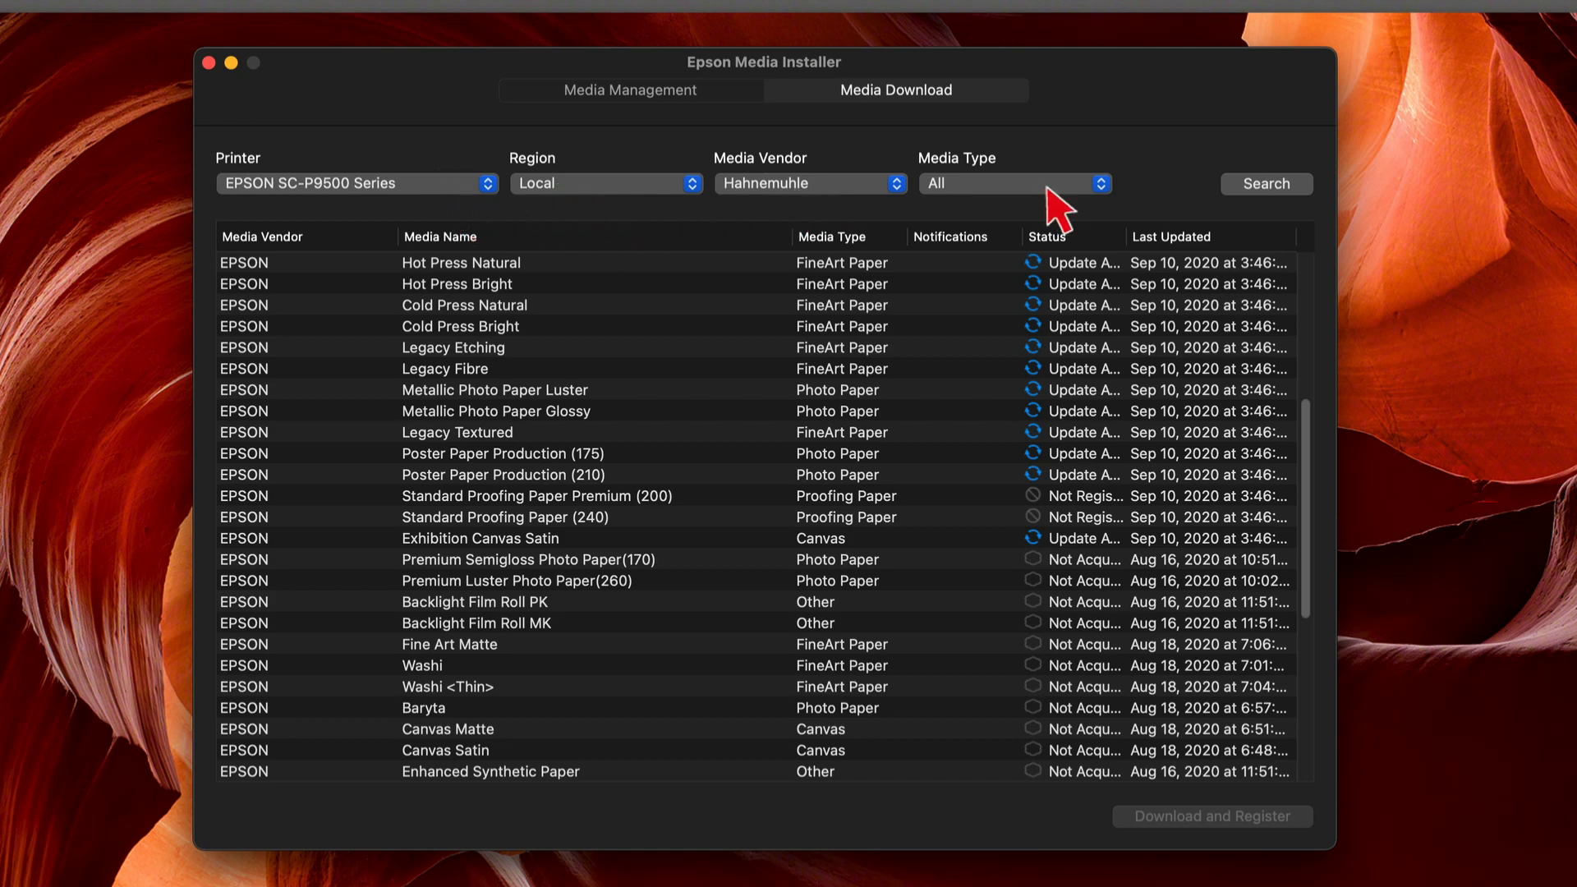
Search Hahnemuhle media, get no results, and reopen the Media Vendor list.
left_click(1266, 184)
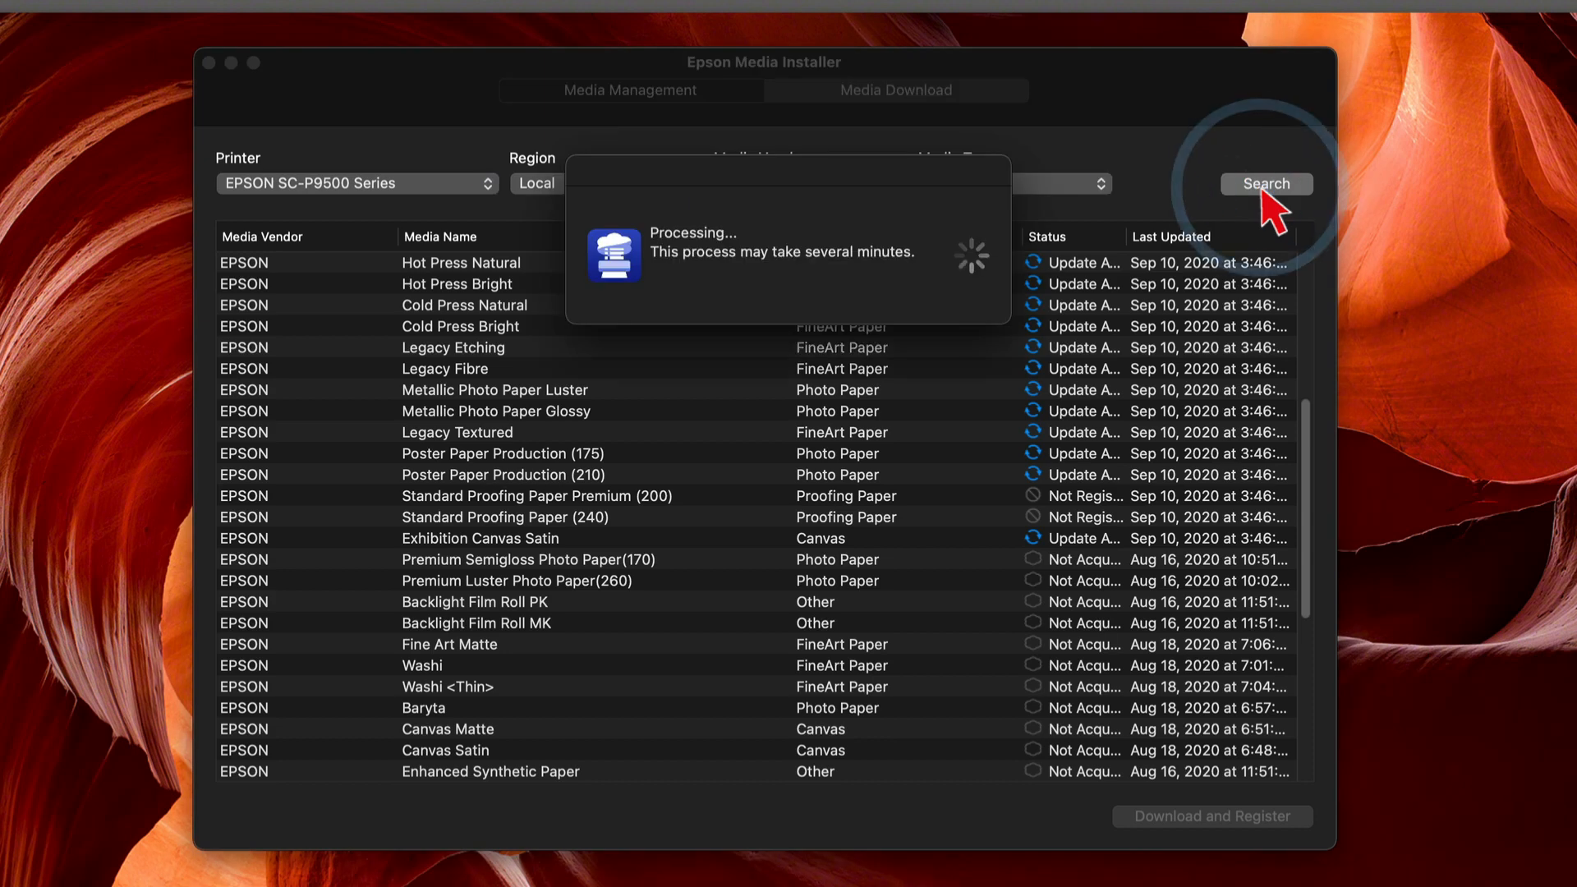
left_click(1265, 184)
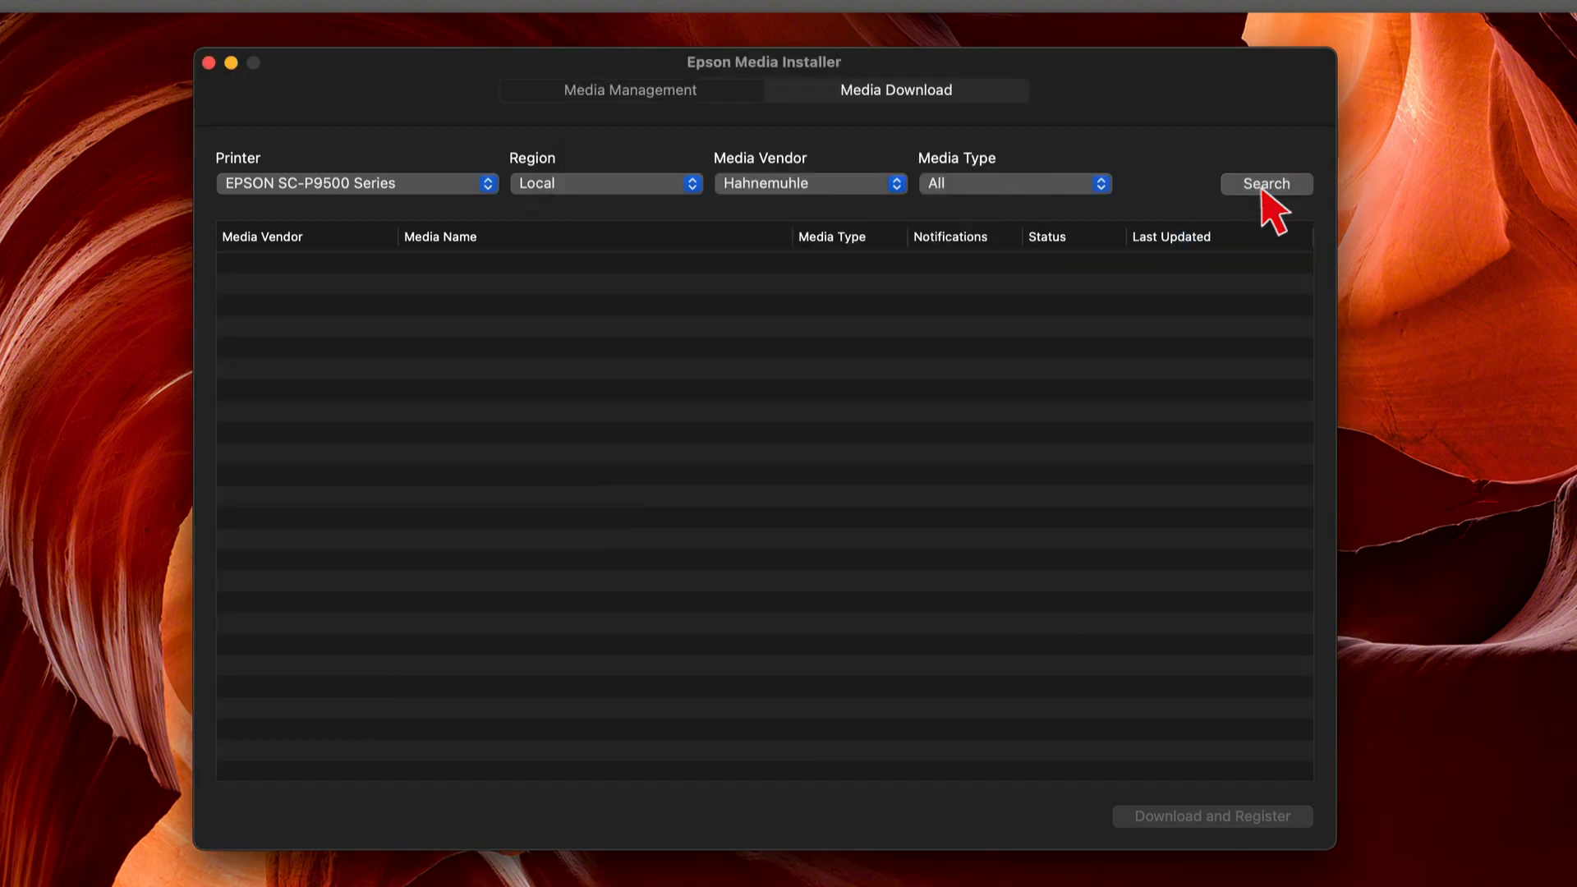
left_click(808, 184)
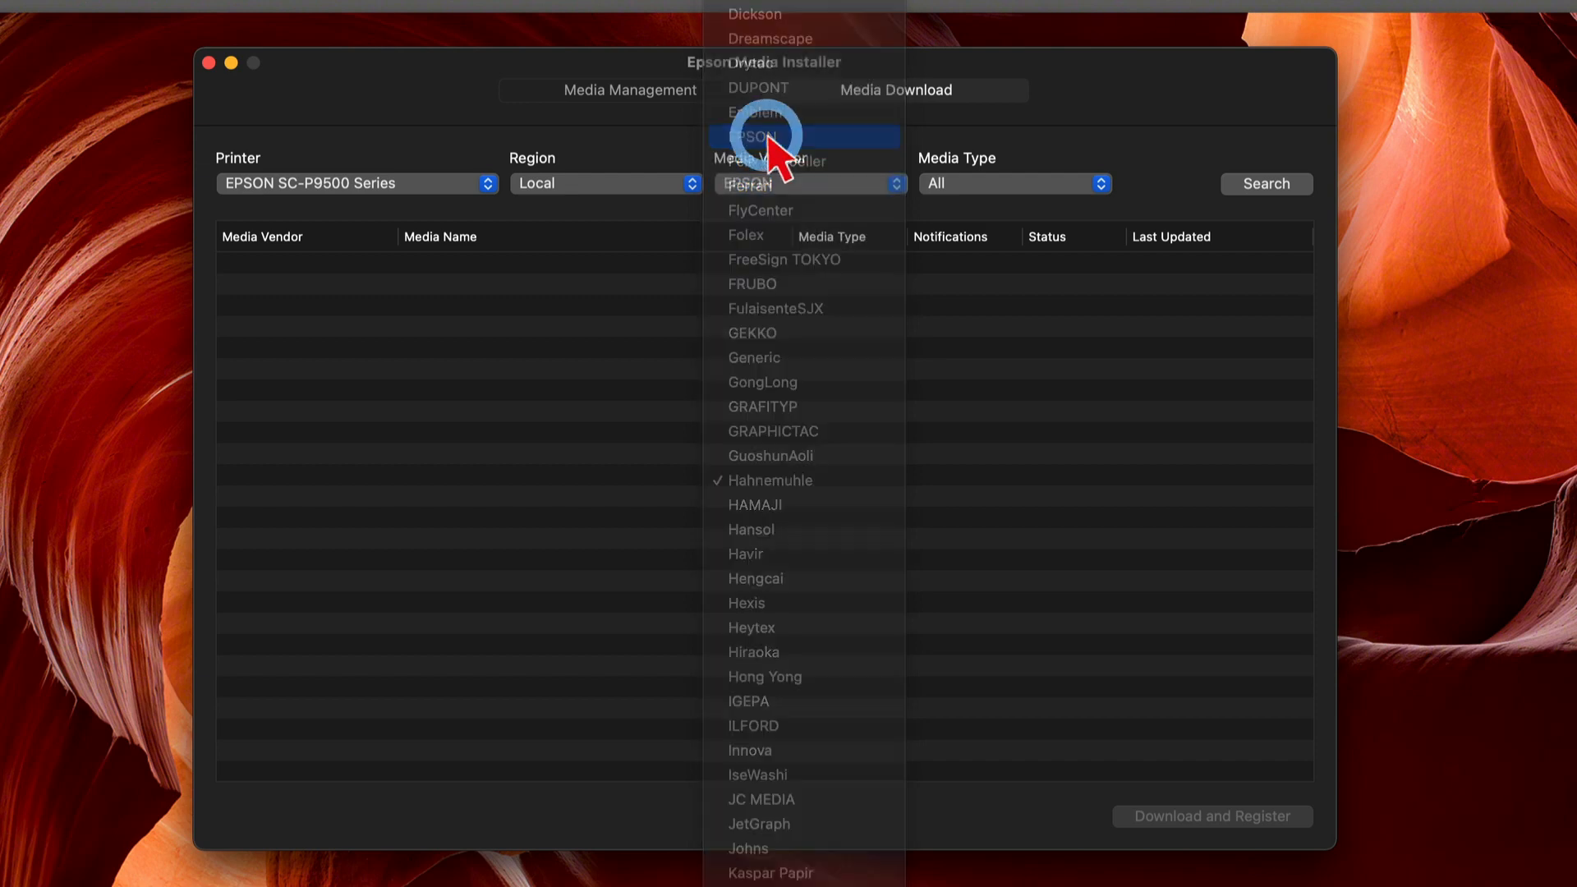
Switch the vendor to EPSON, search, and pick Proof Paper 3.
left_click(1267, 183)
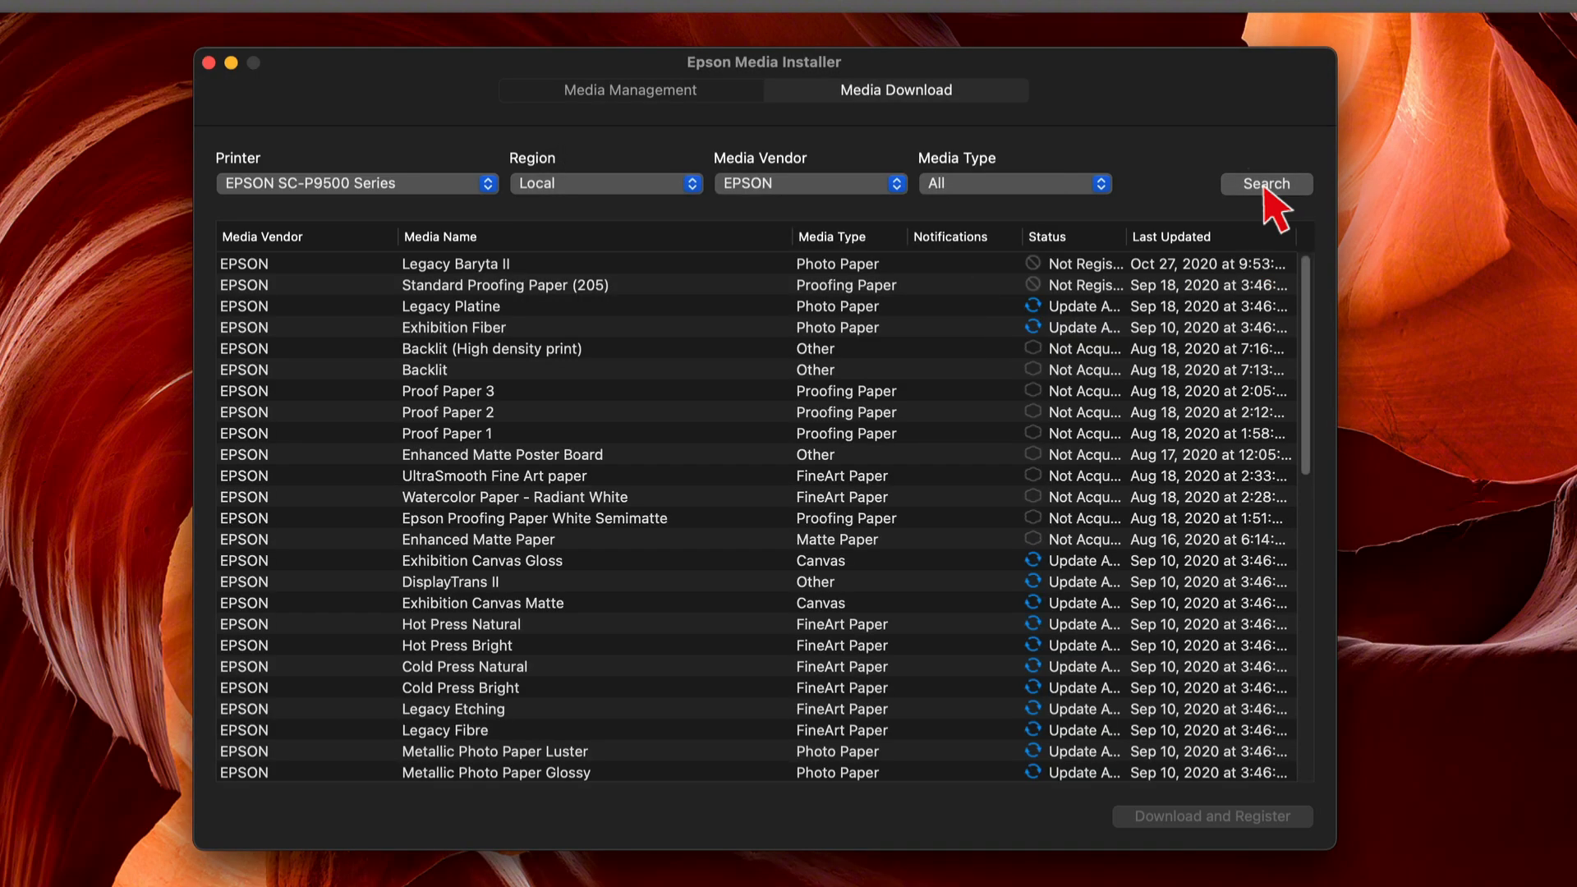
mouse_move(1420, 407)
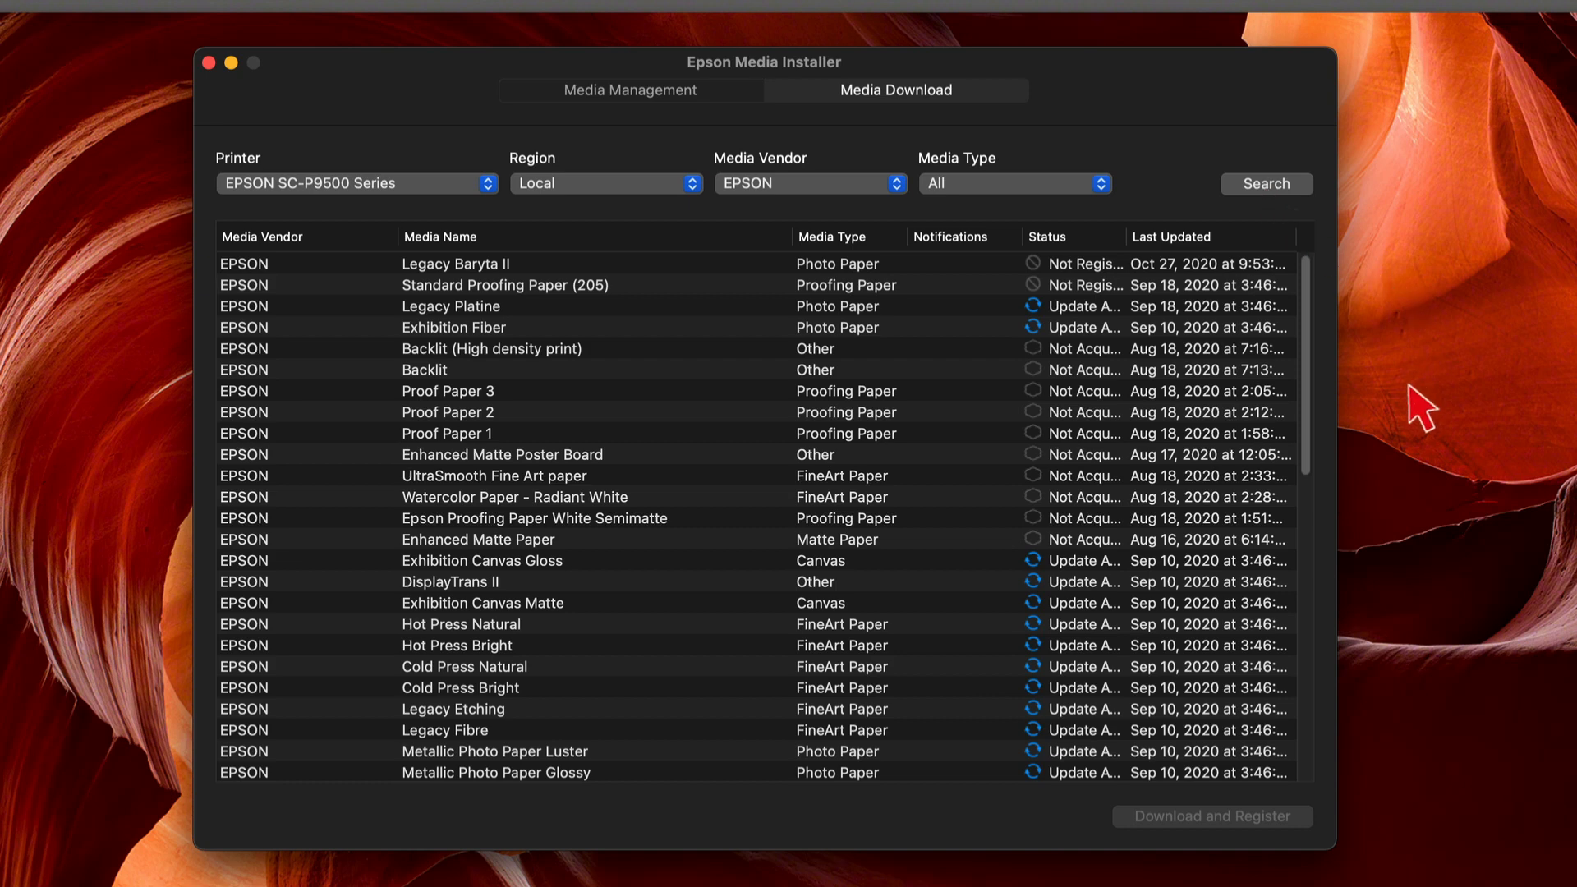
mouse_move(555, 399)
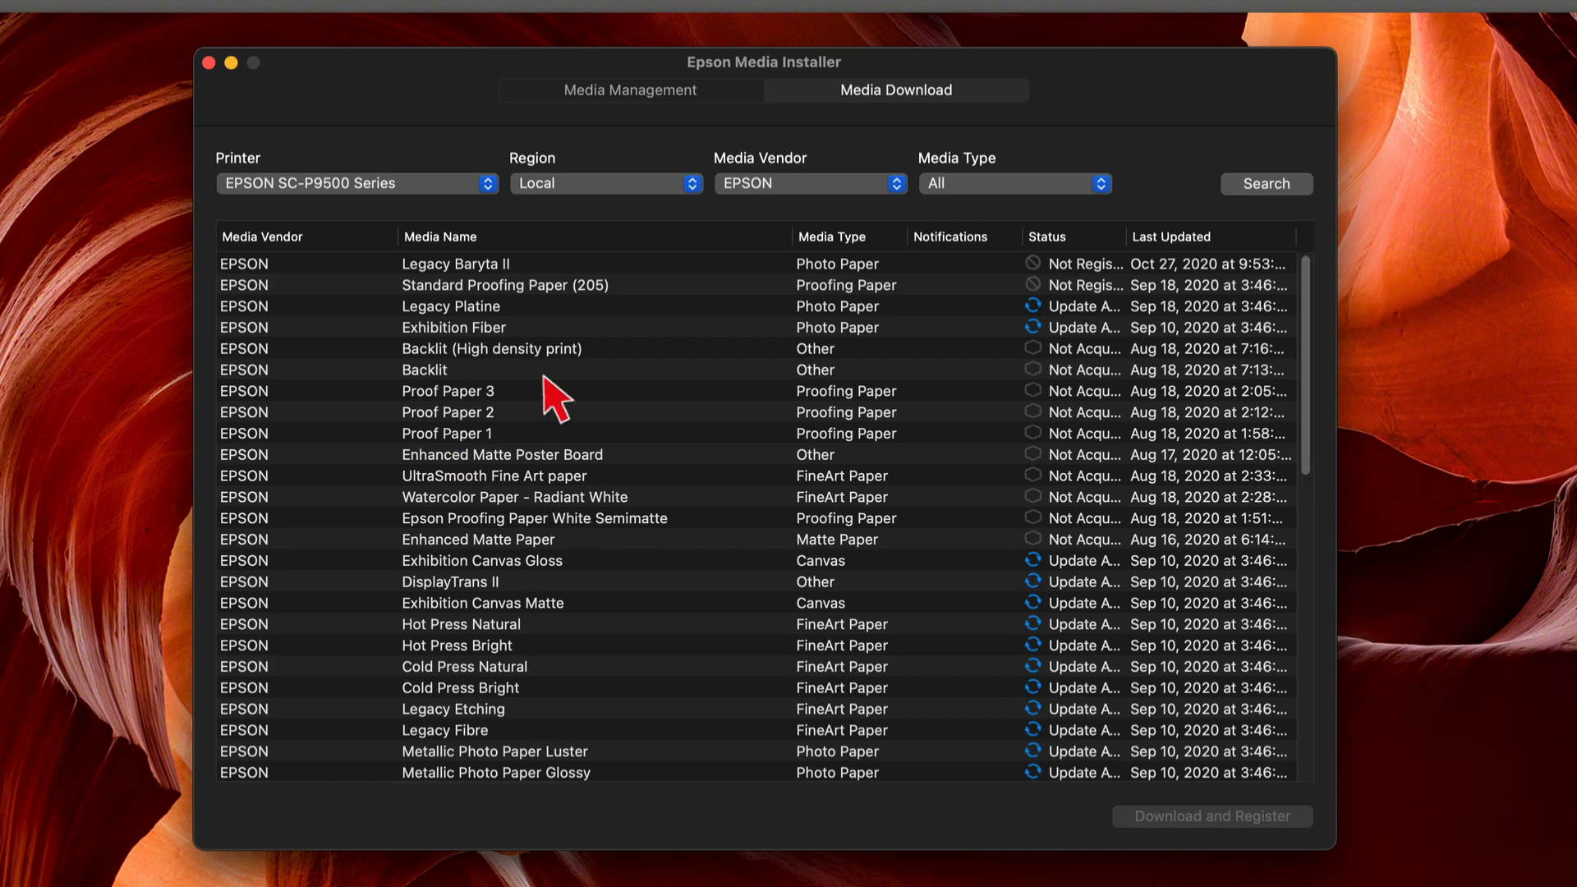
left_click(448, 390)
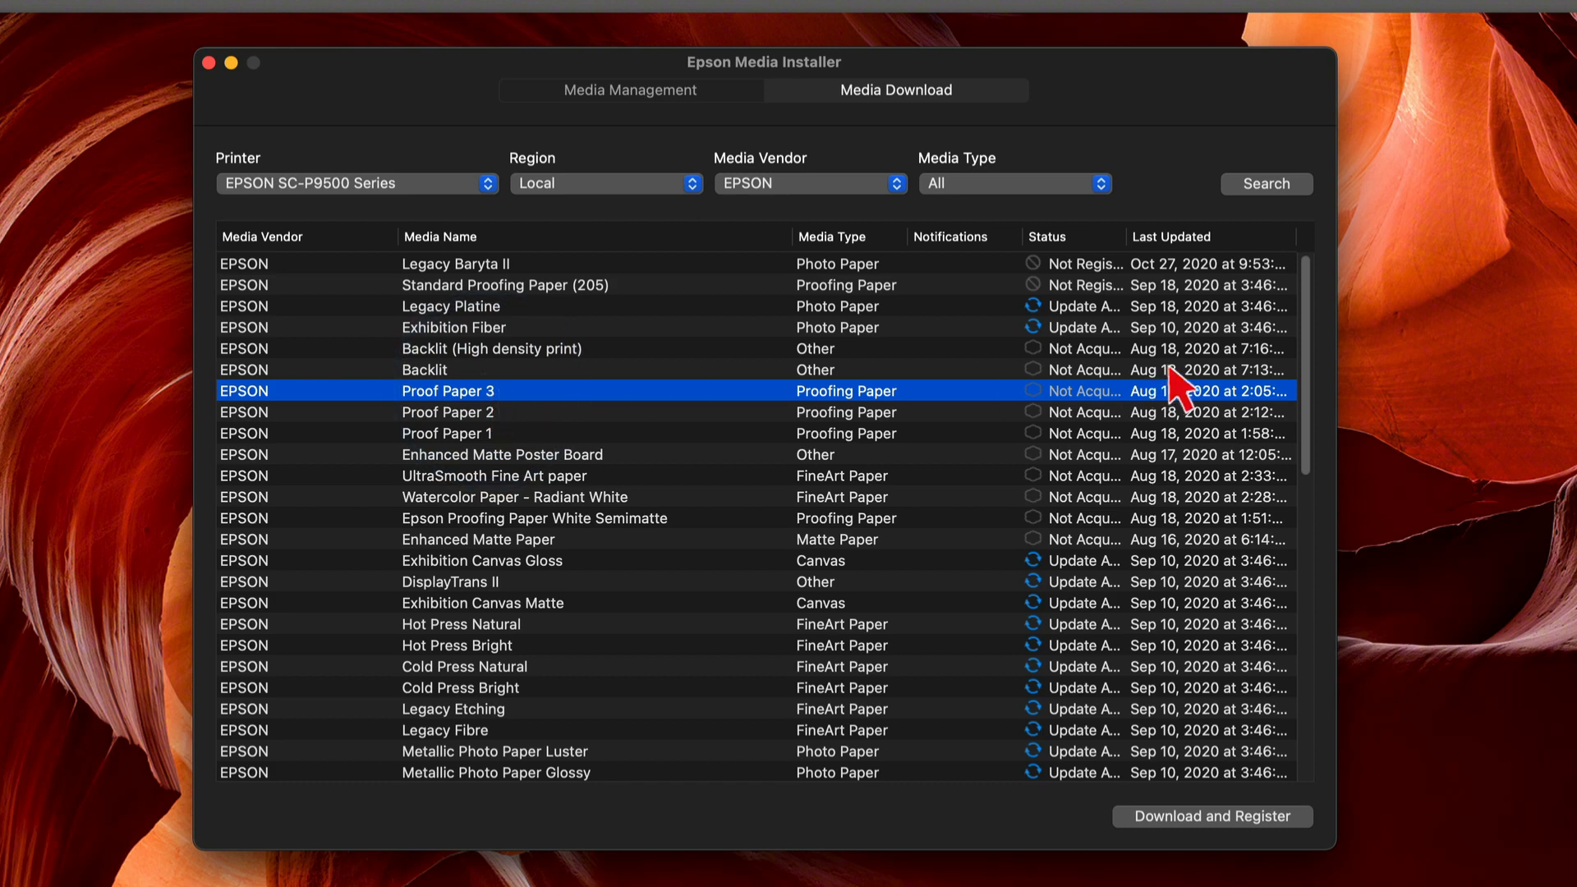
mouse_move(1181, 368)
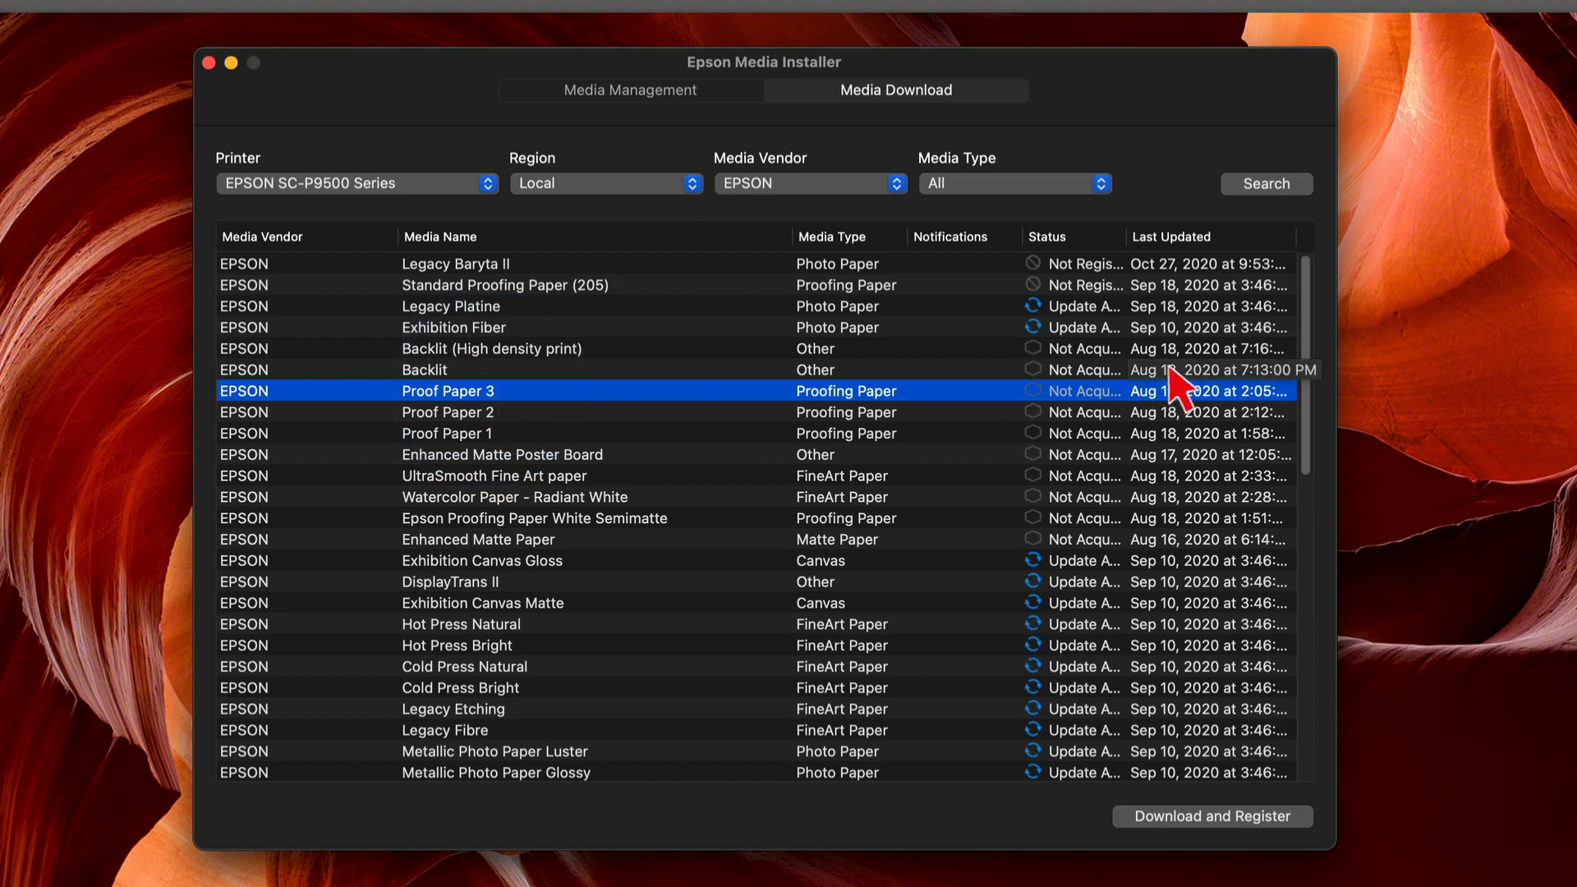